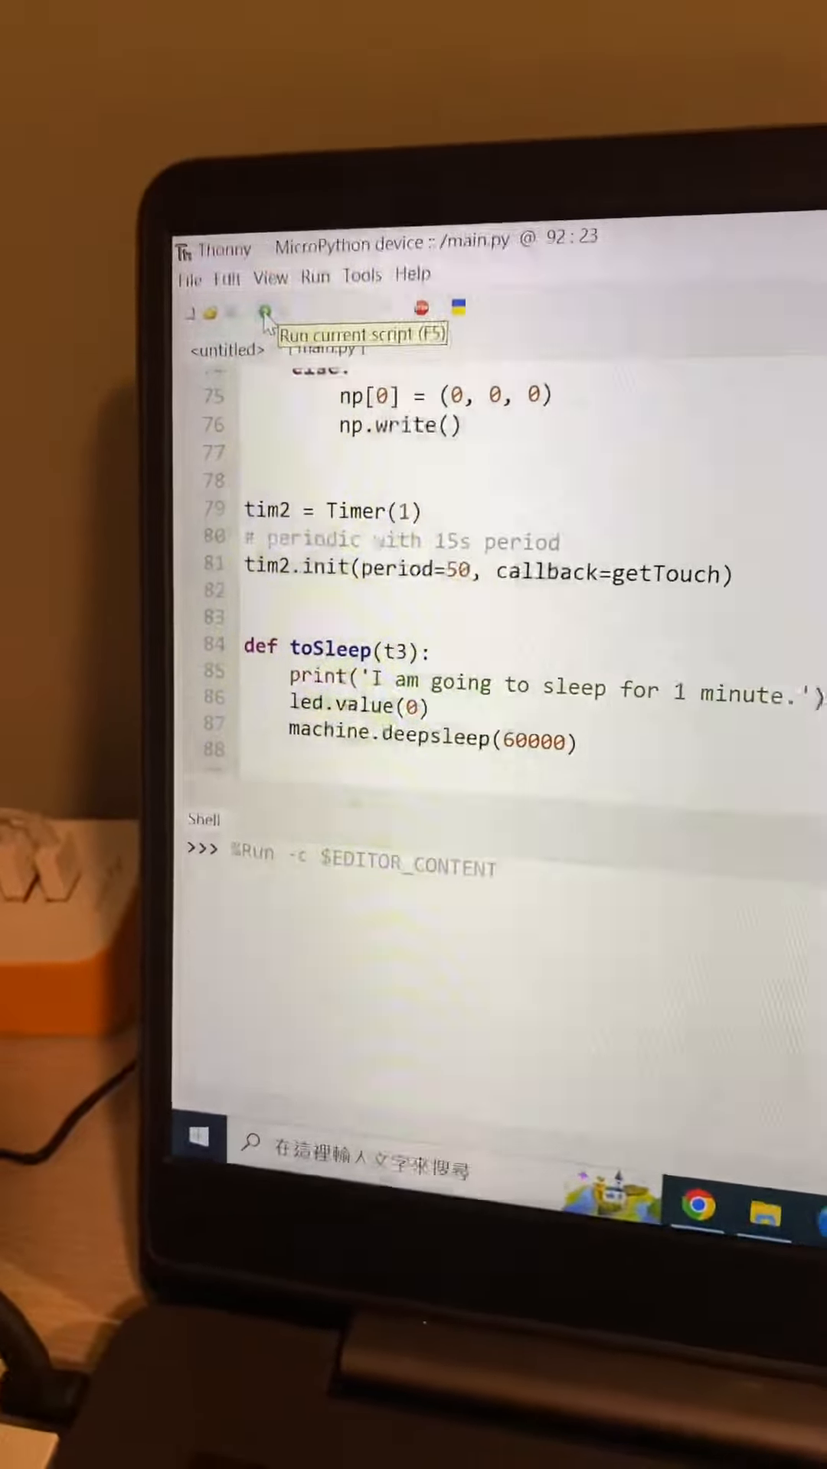
Run main.py on the MicroPython board so the shell shows the hotspot connection and IP 172.20.10.2
click(265, 312)
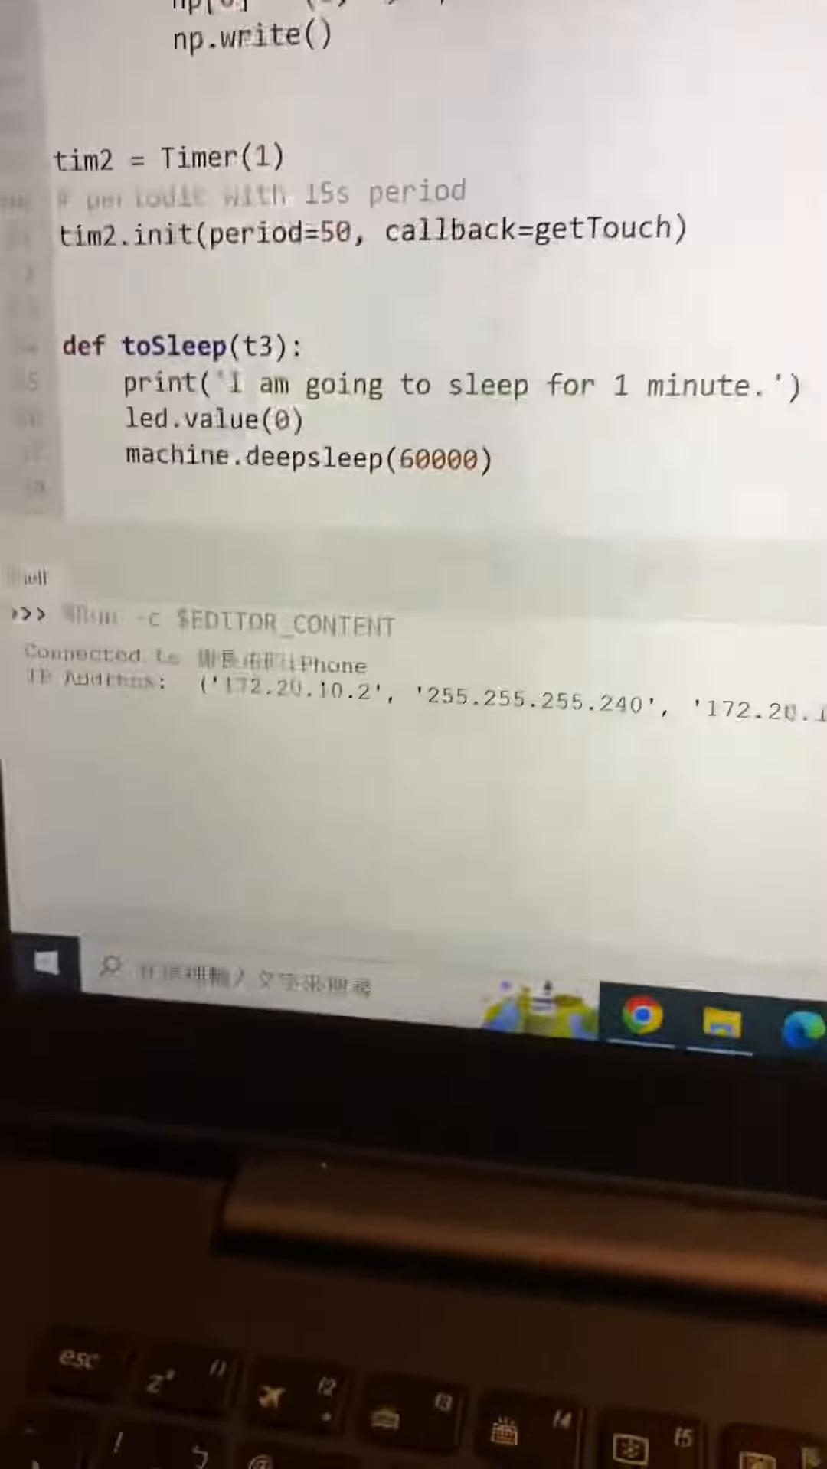